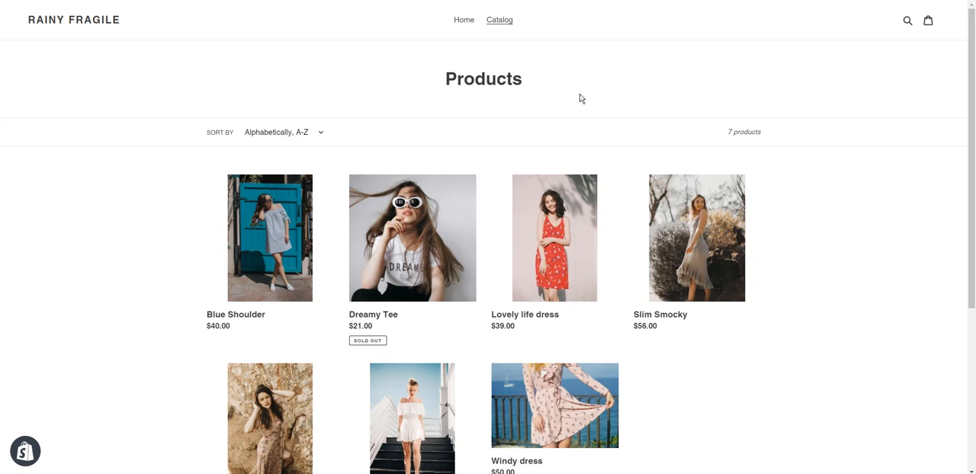
pyautogui.moveTo(597, 299)
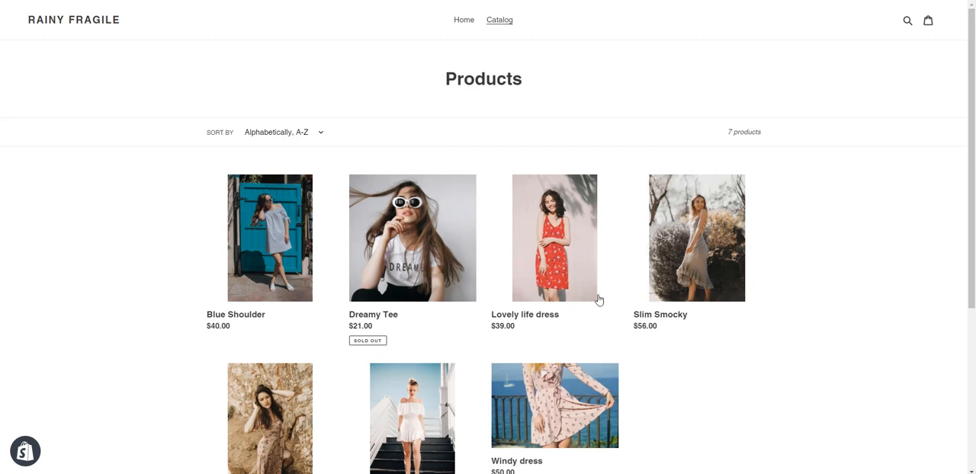
# Add the Lovely life dress to the cart and return to the product catalog
pyautogui.click(555, 238)
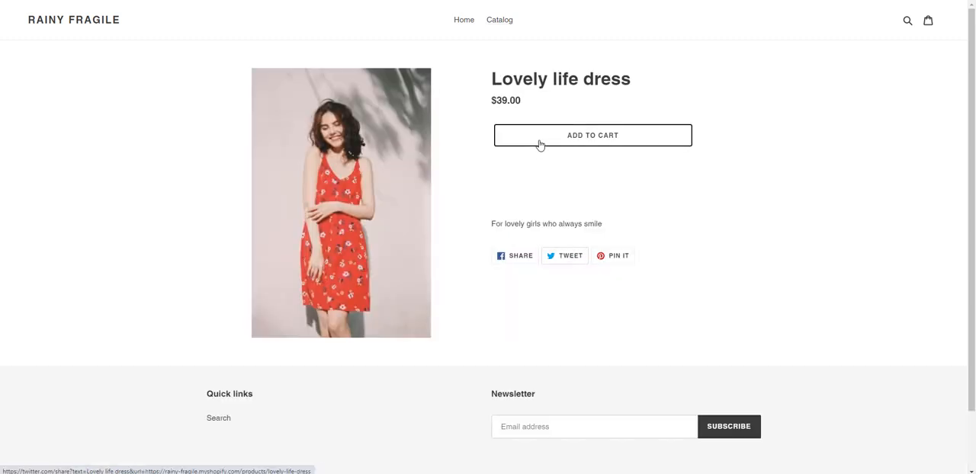
pyautogui.click(592, 135)
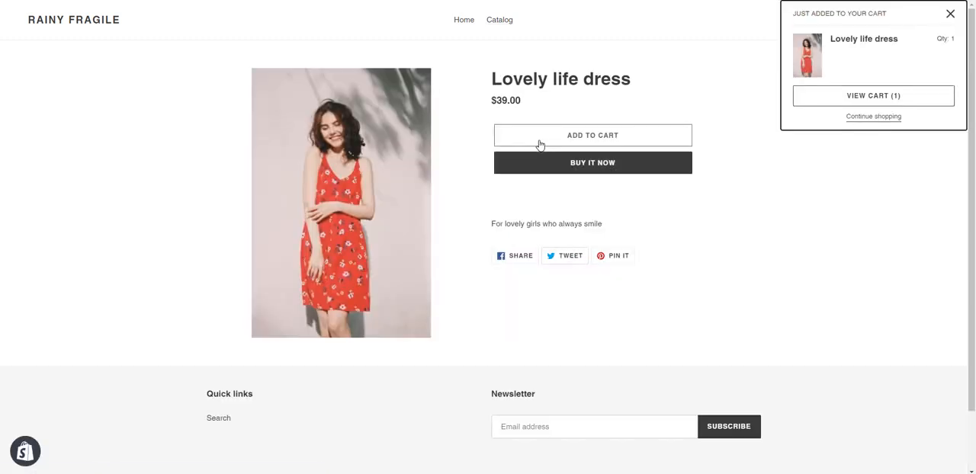
pyautogui.click(950, 13)
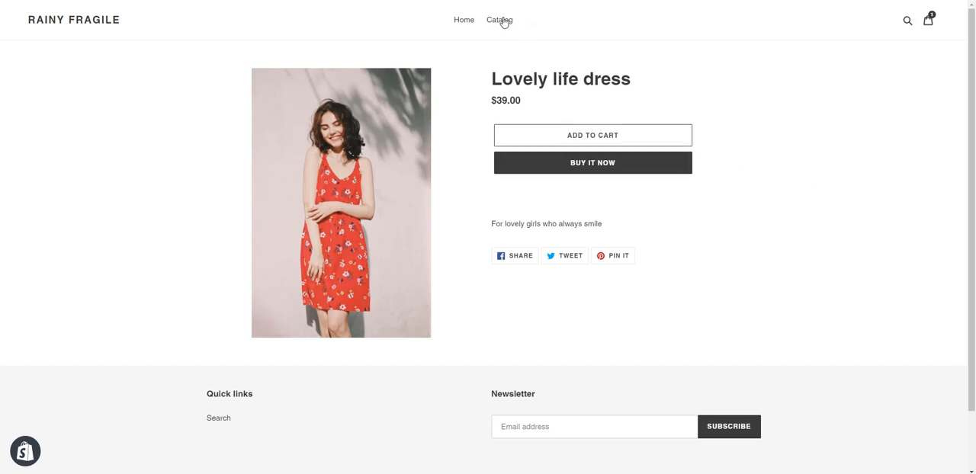
pyautogui.click(500, 20)
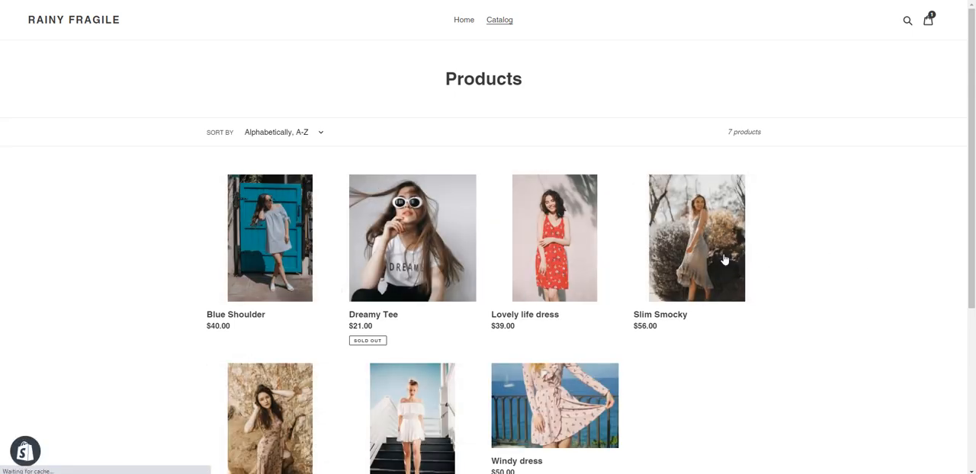
# Add the Blue Shoulder dress, review the two-dress $79.00 cart and start checkout
pyautogui.click(269, 238)
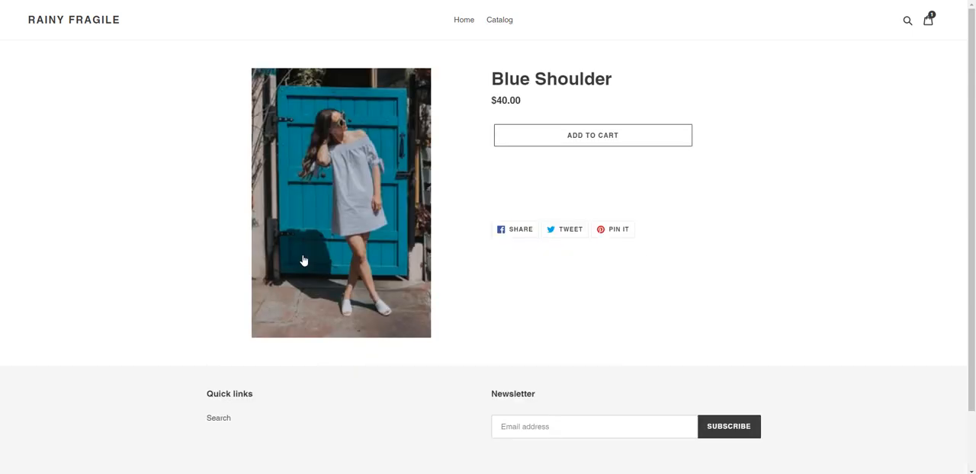
pyautogui.click(592, 134)
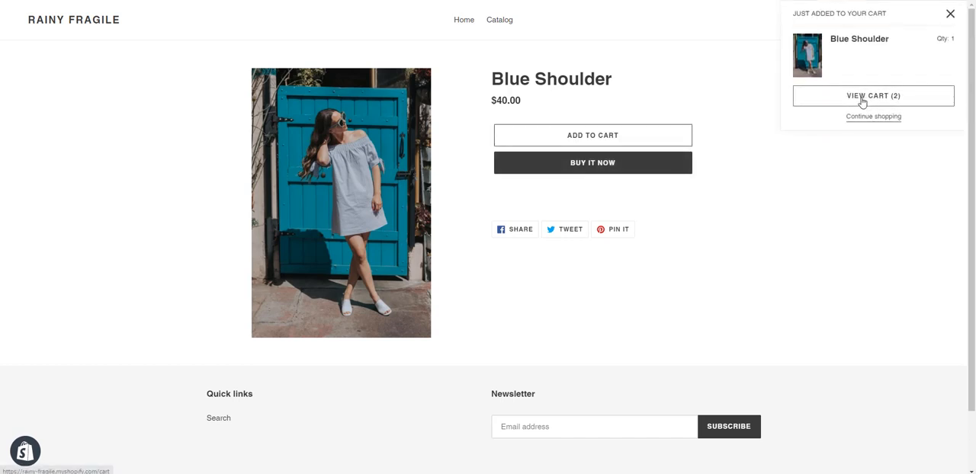
pyautogui.click(872, 94)
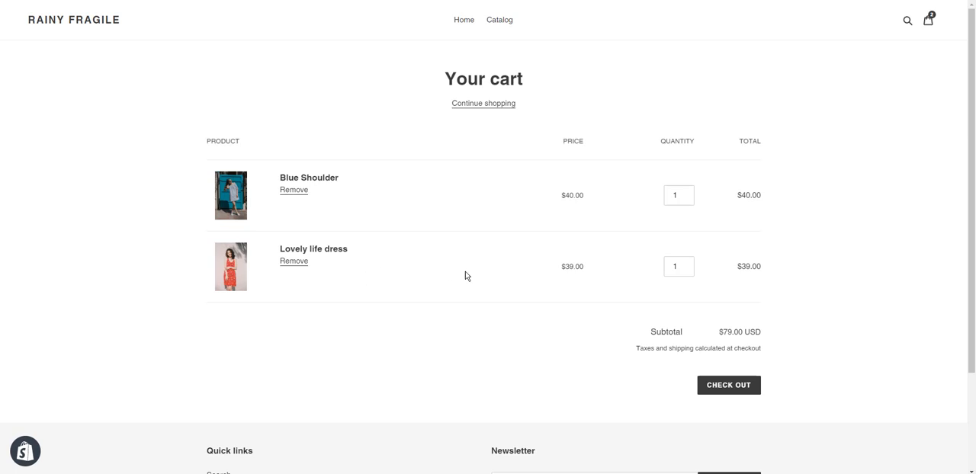
pyautogui.click(727, 384)
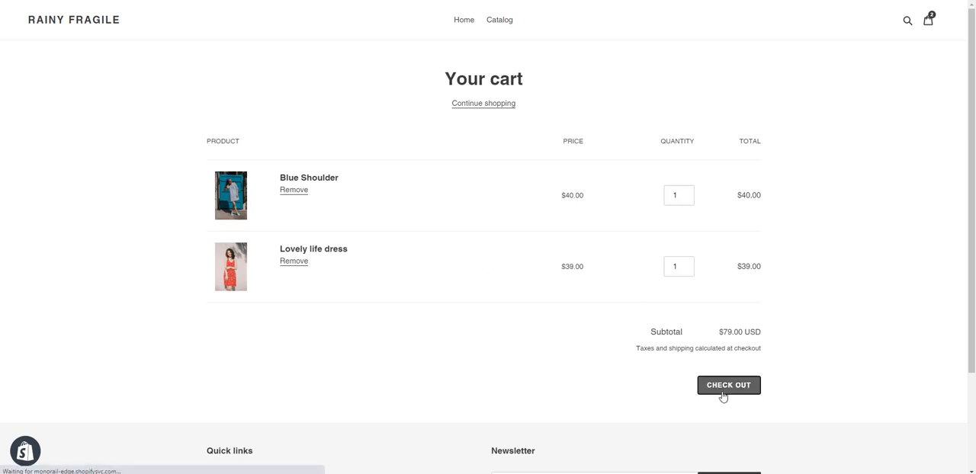
# Fill in name, street address, apartment and city Hanoi, then continue to shipping
pyautogui.click(728, 385)
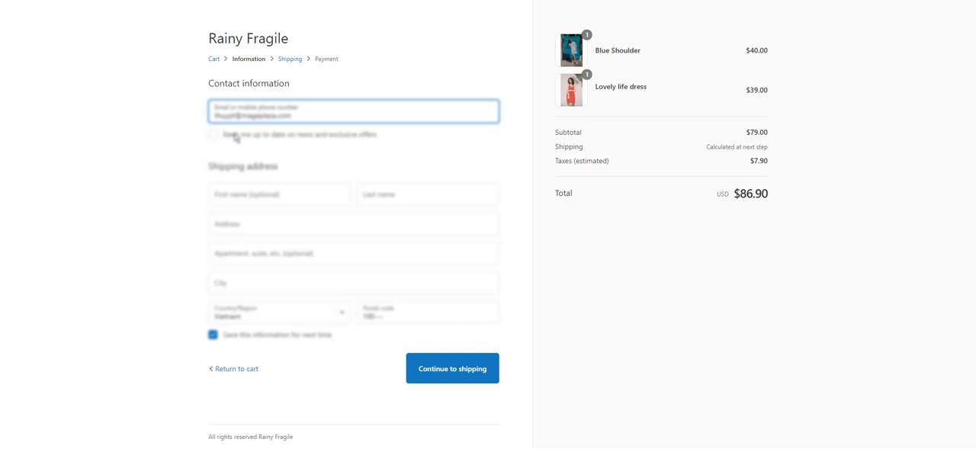
pyautogui.click(279, 193)
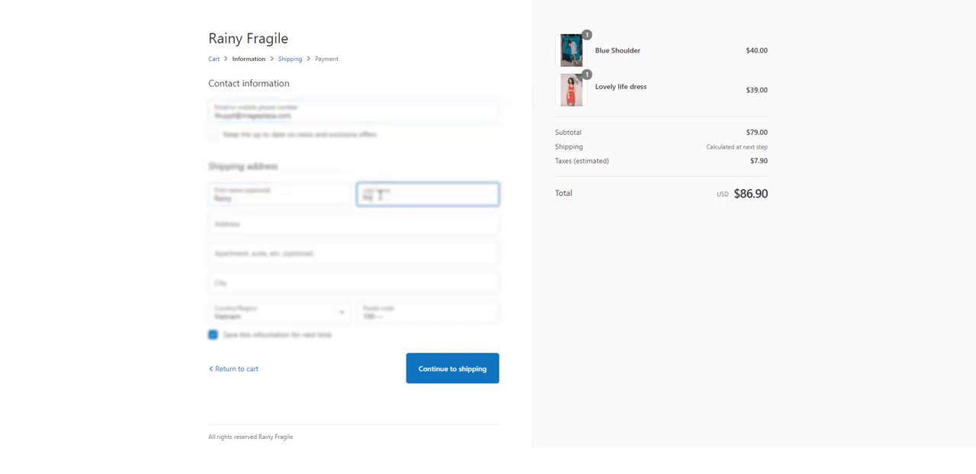
pyautogui.click(354, 223)
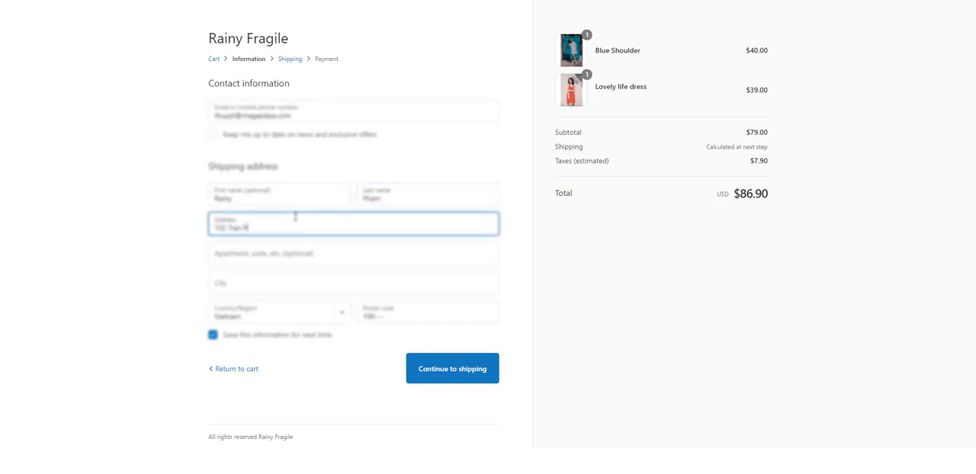
pyautogui.click(354, 253)
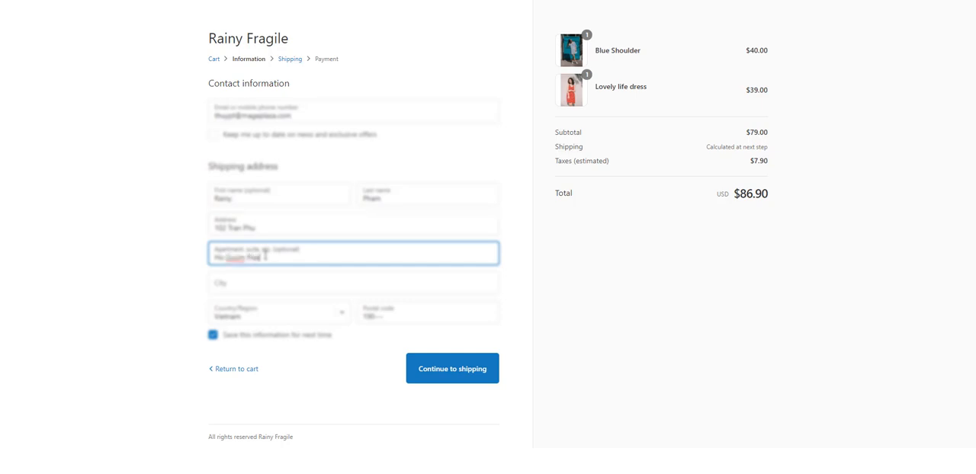
pyautogui.click(353, 282)
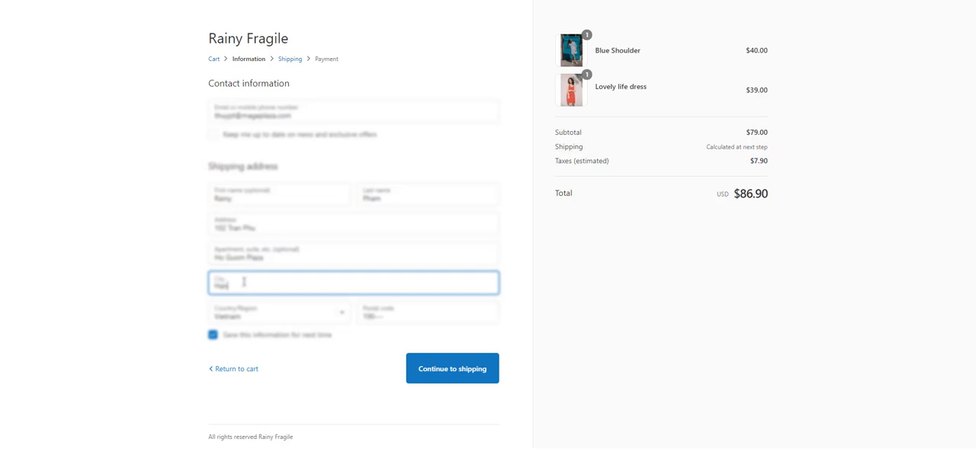
pyautogui.write('Hanoi')
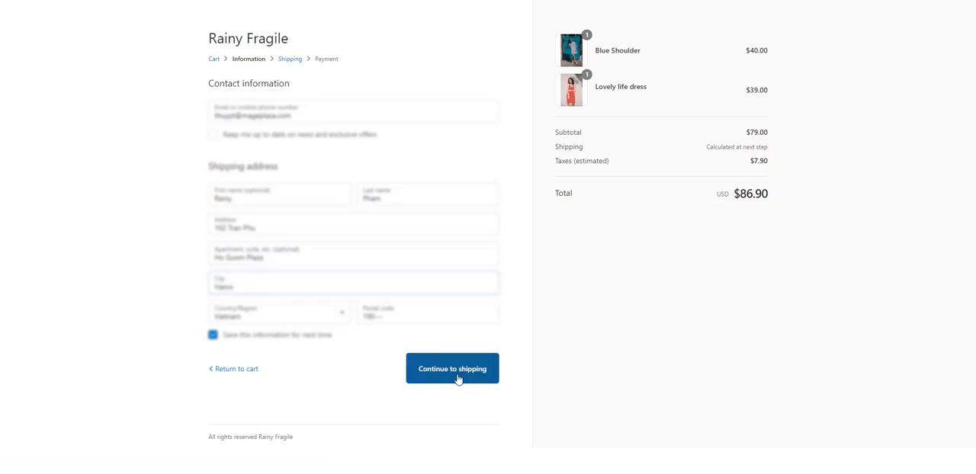
pyautogui.click(451, 369)
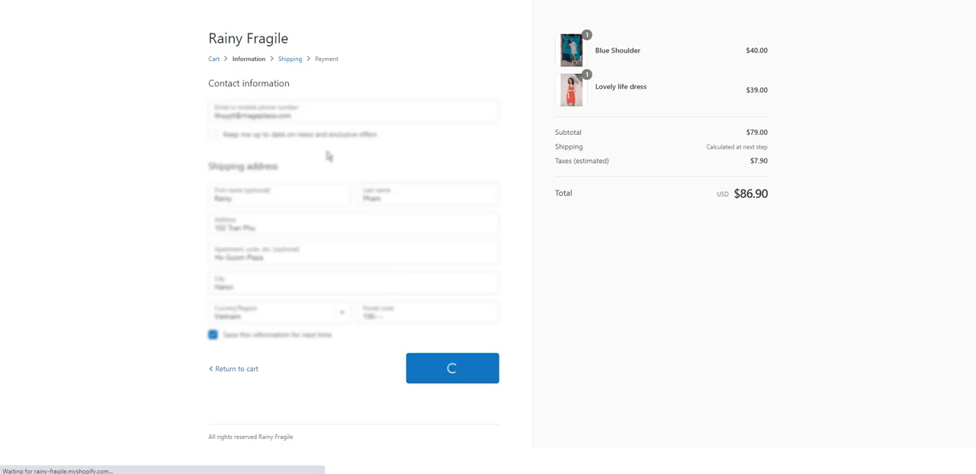
# Choose Standard free shipping and continue to the payment step, which reports a payment problem
pyautogui.click(452, 369)
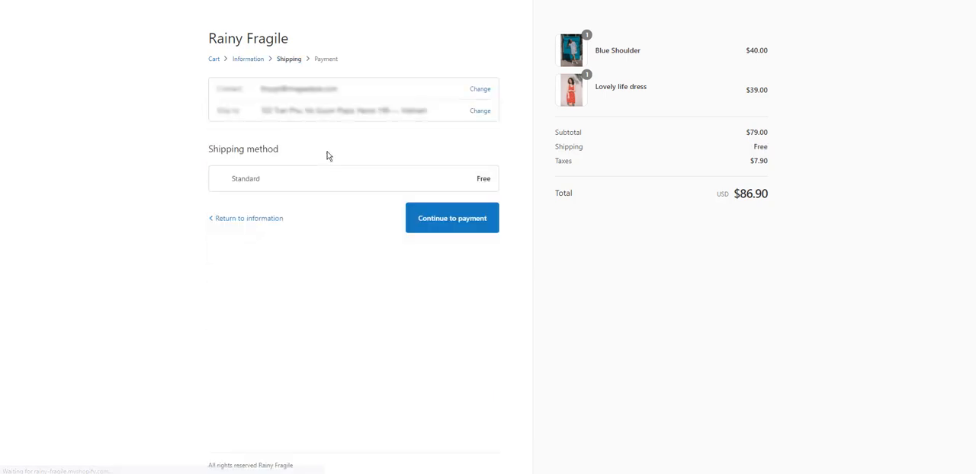
pyautogui.click(221, 178)
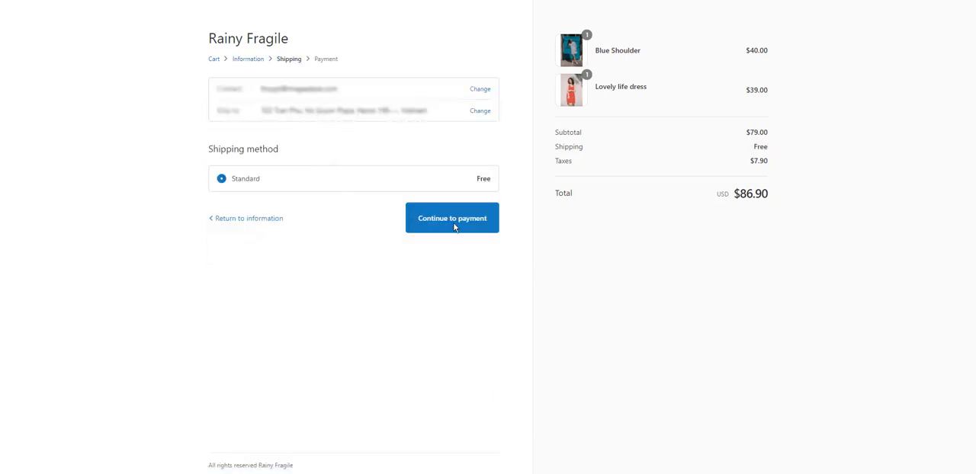
pyautogui.click(452, 218)
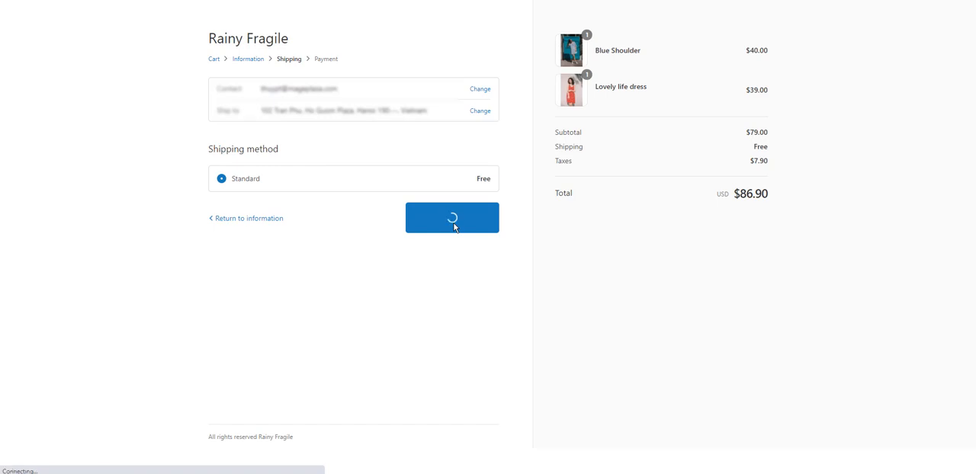
pyautogui.click(451, 217)
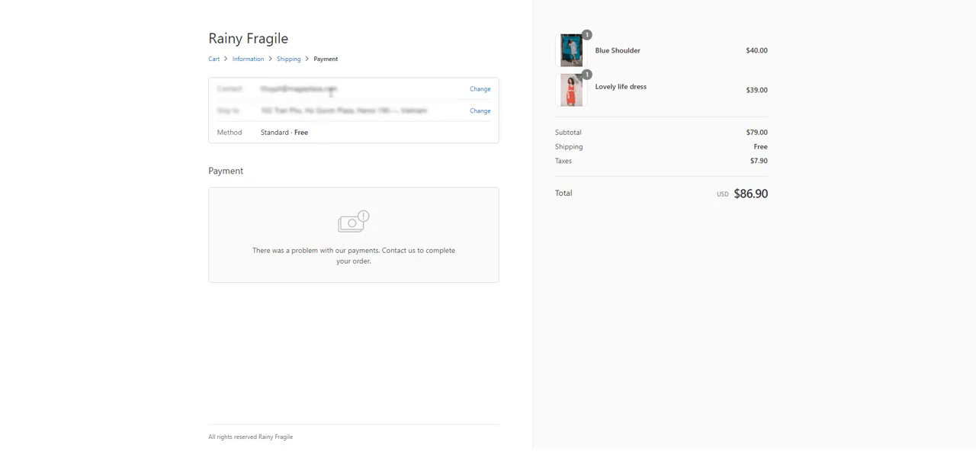
pyautogui.moveTo(402, 92)
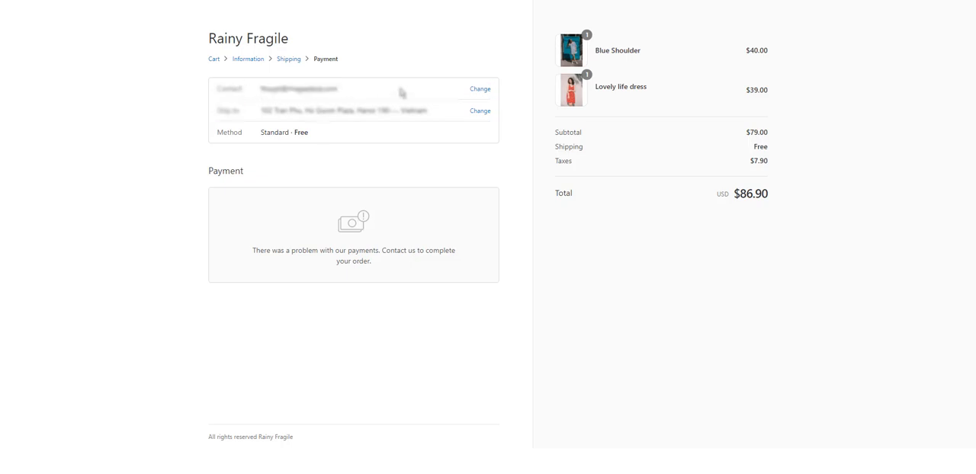
pyautogui.moveTo(439, 52)
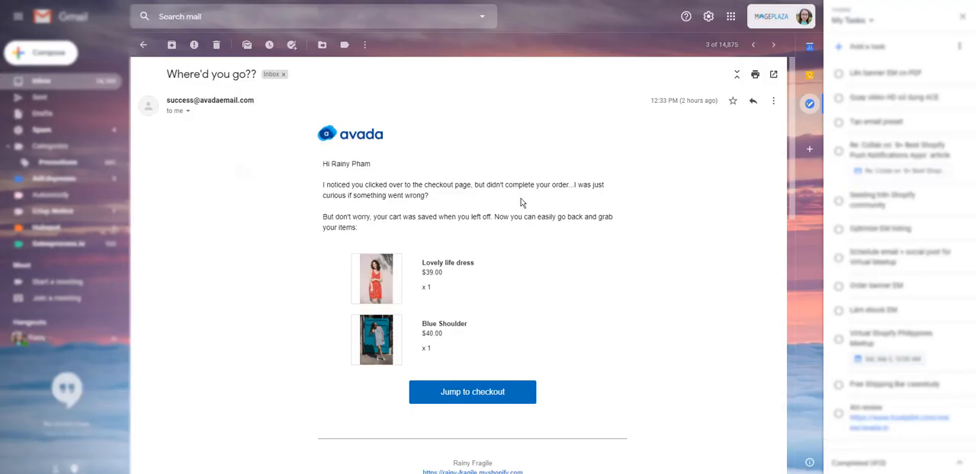
# In the Avada 'Where'd you go??' email, follow Jump to checkout back to the saved checkout
pyautogui.moveTo(574, 184); pyautogui.dragTo(429, 195)
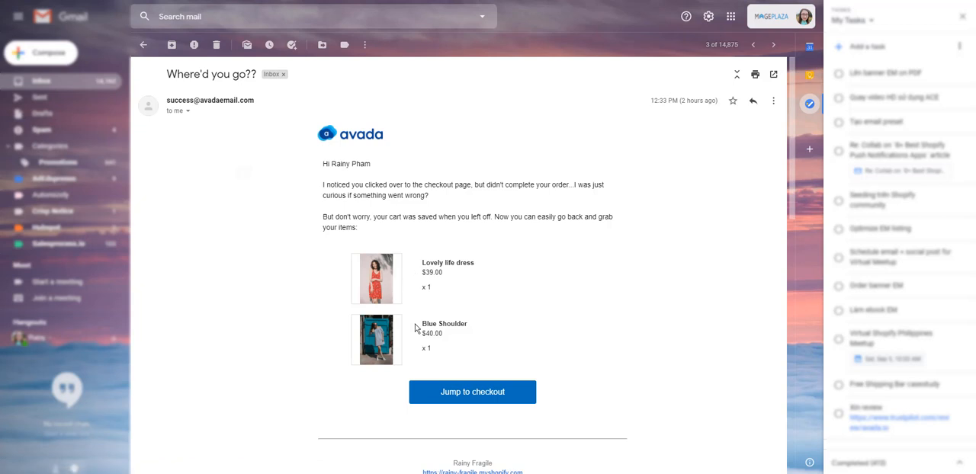
pyautogui.scroll(-3)
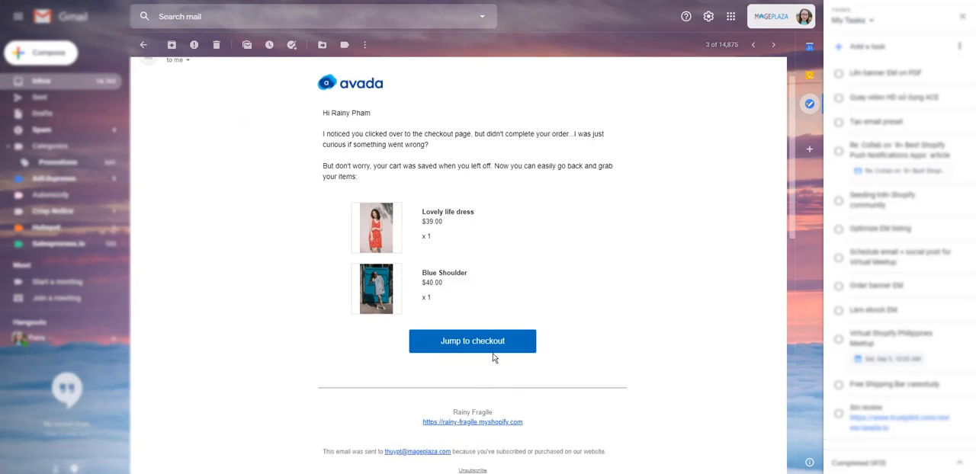
pyautogui.moveTo(595, 393)
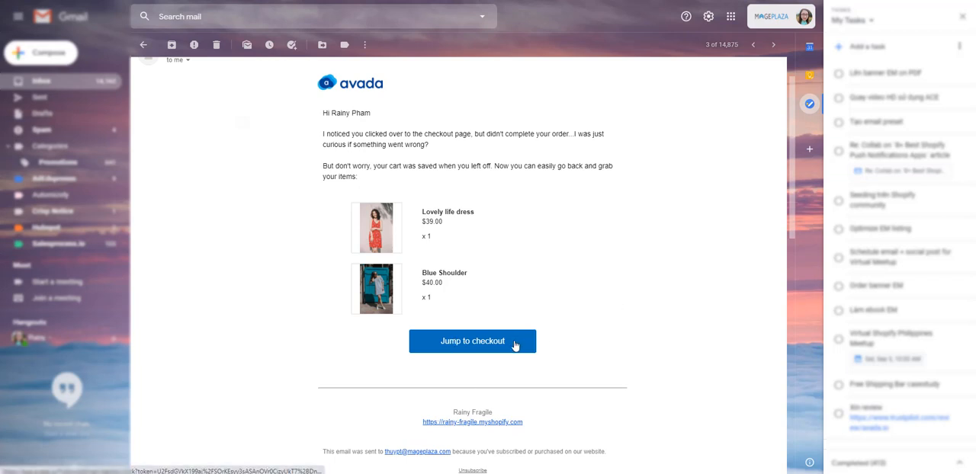
pyautogui.click(472, 342)
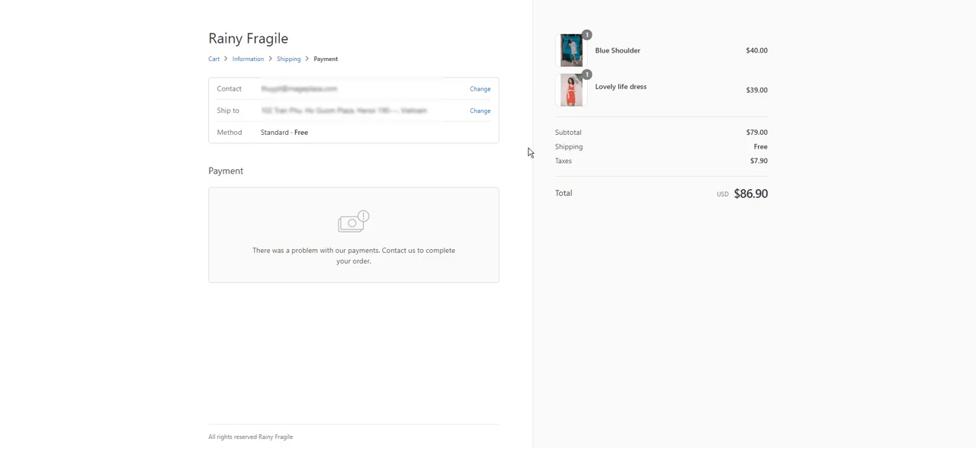
pyautogui.moveTo(510, 177)
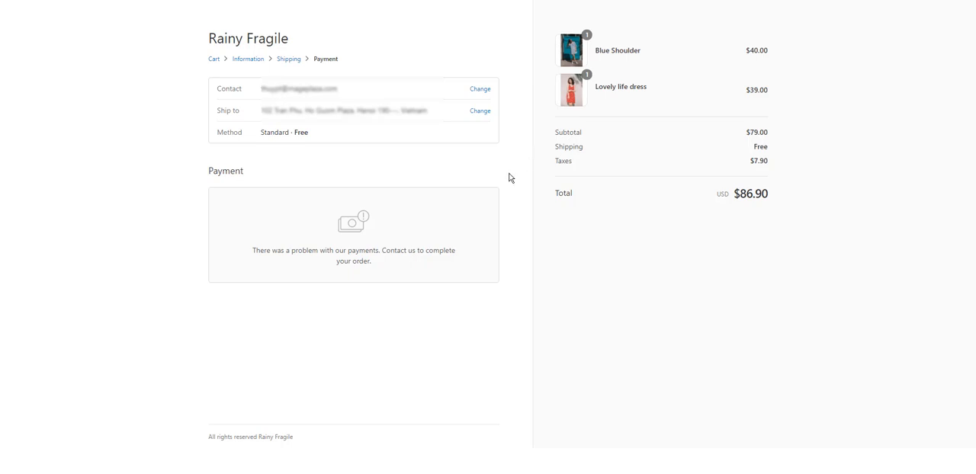